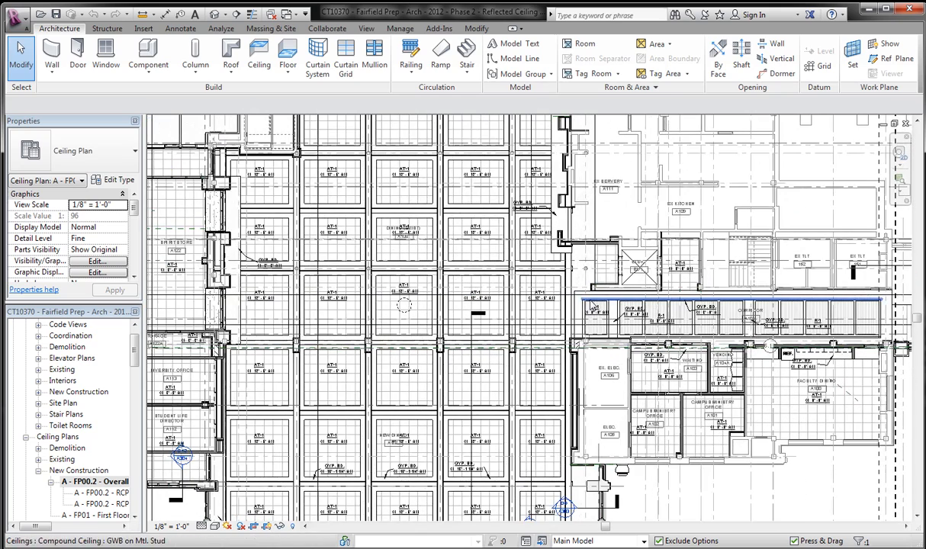
mouse_move(672, 314)
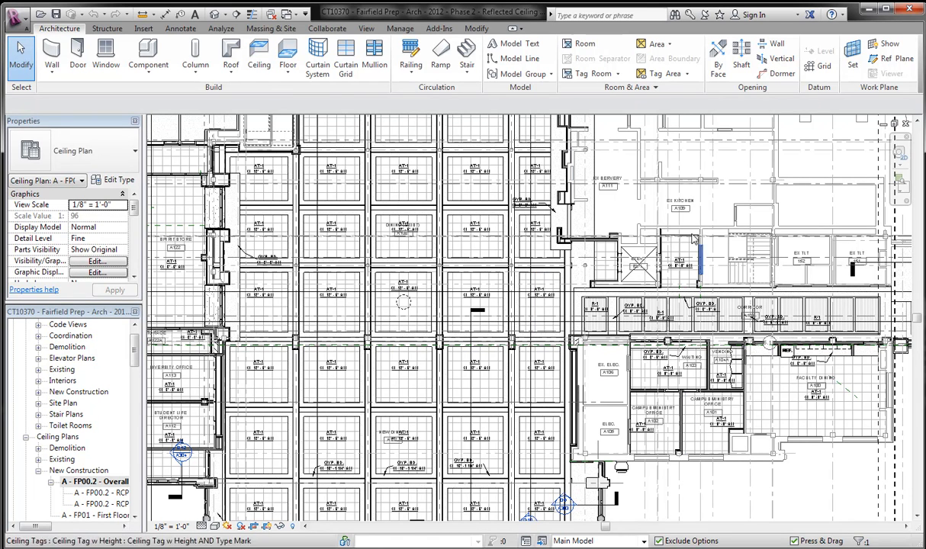
mouse_move(714, 489)
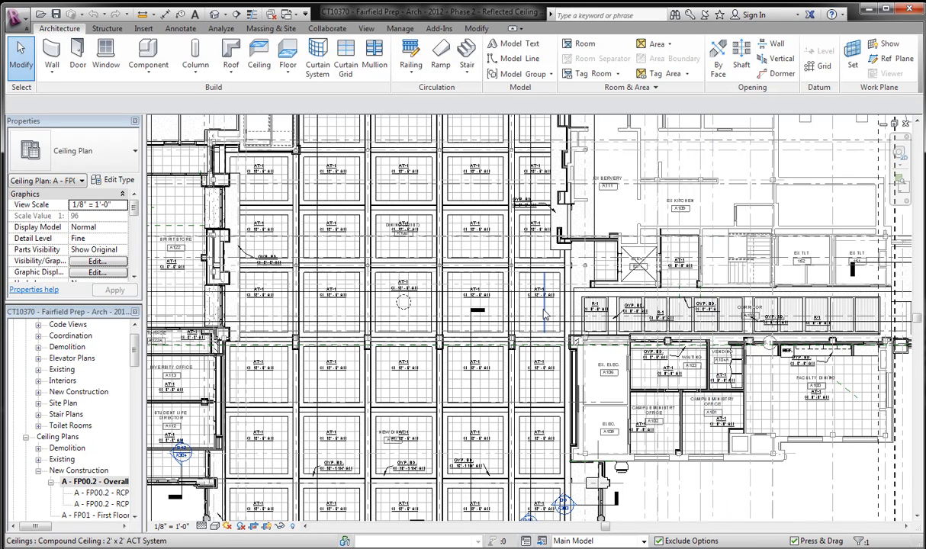
mouse_move(546, 314)
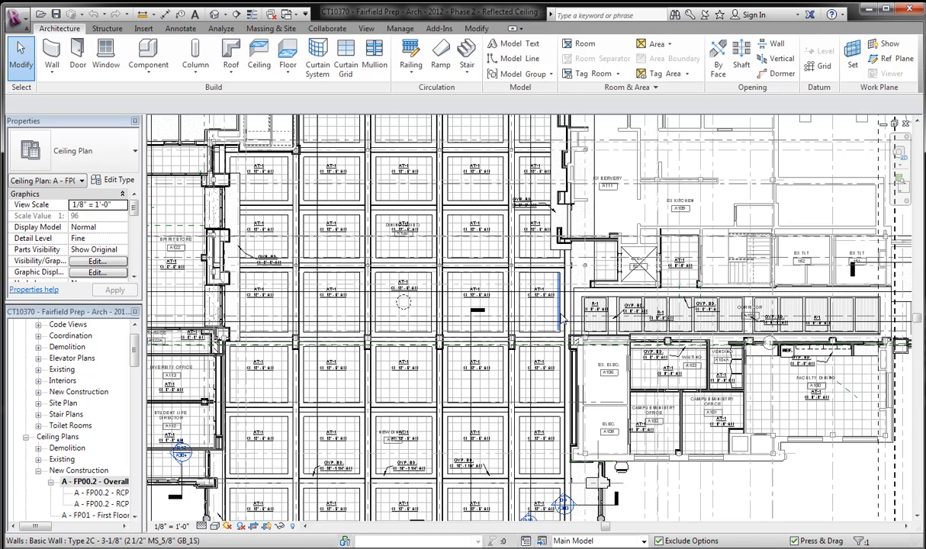
Create a new Schedule/Quantities for the Ceilings category, keeping the name Ceiling Schedule.
left_click(381, 266)
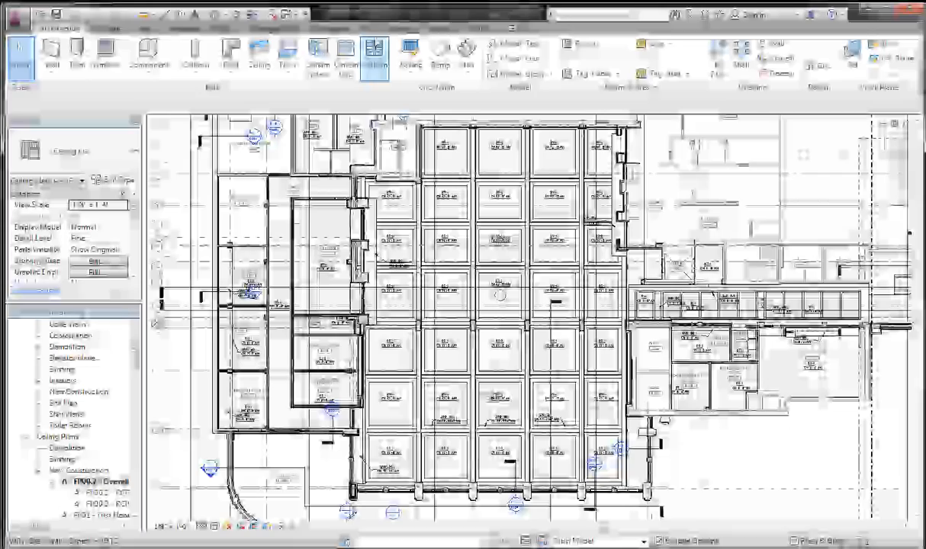
left_click(366, 28)
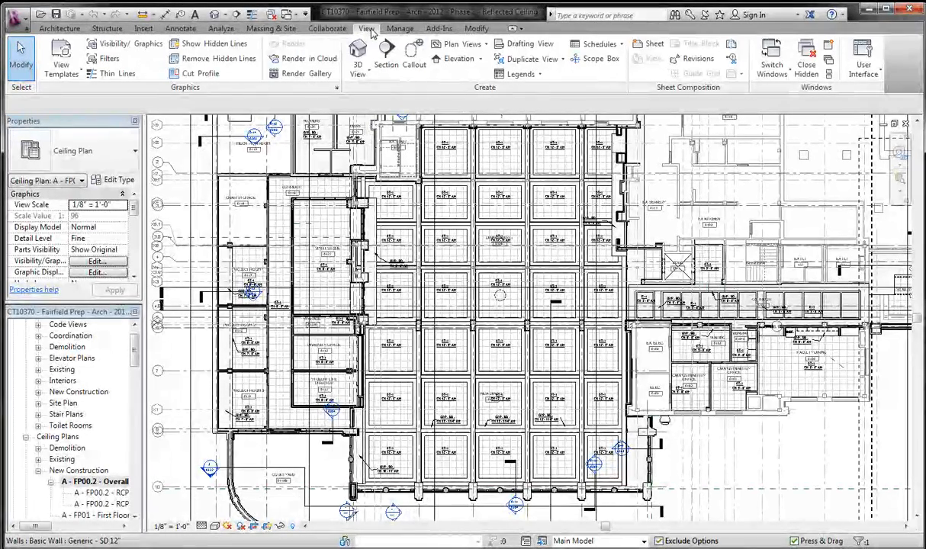
left_click(598, 43)
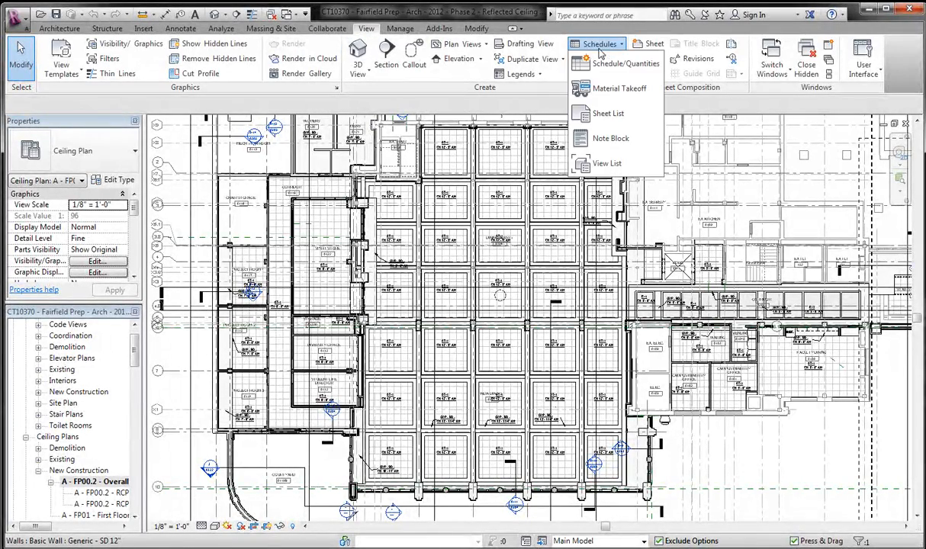
mouse_move(619, 64)
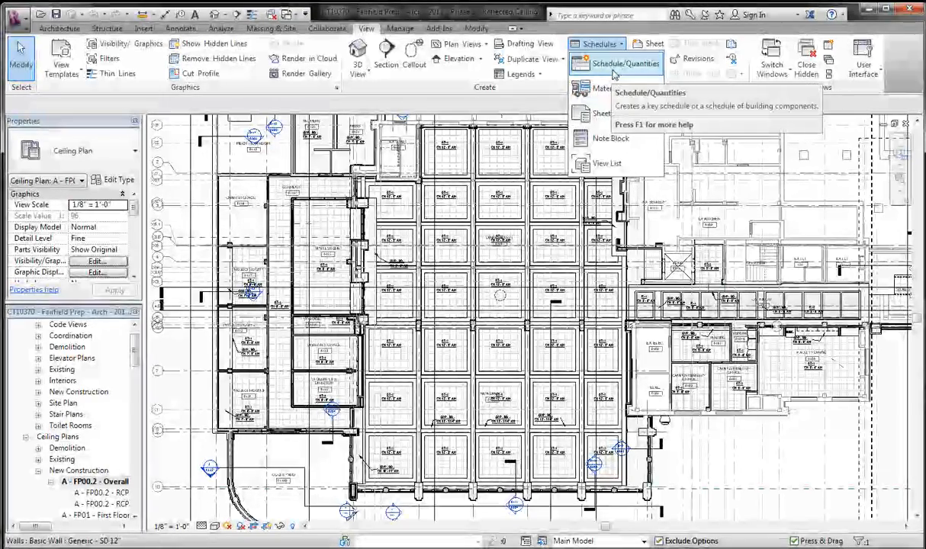
left_click(627, 64)
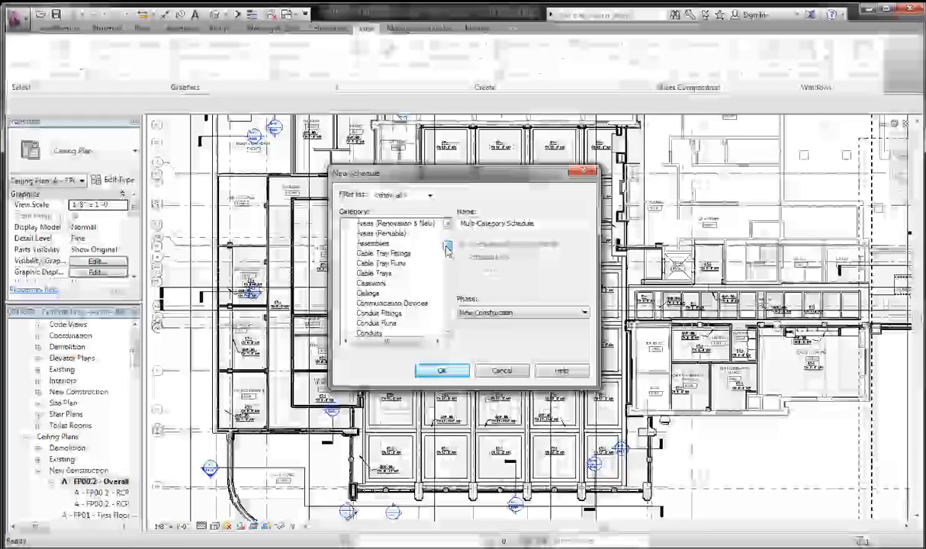
left_click(369, 263)
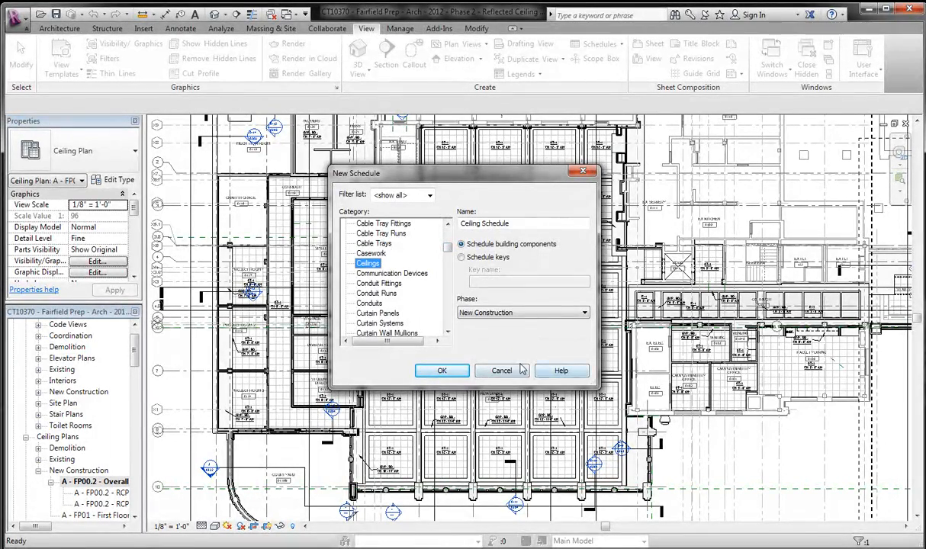
left_click(443, 371)
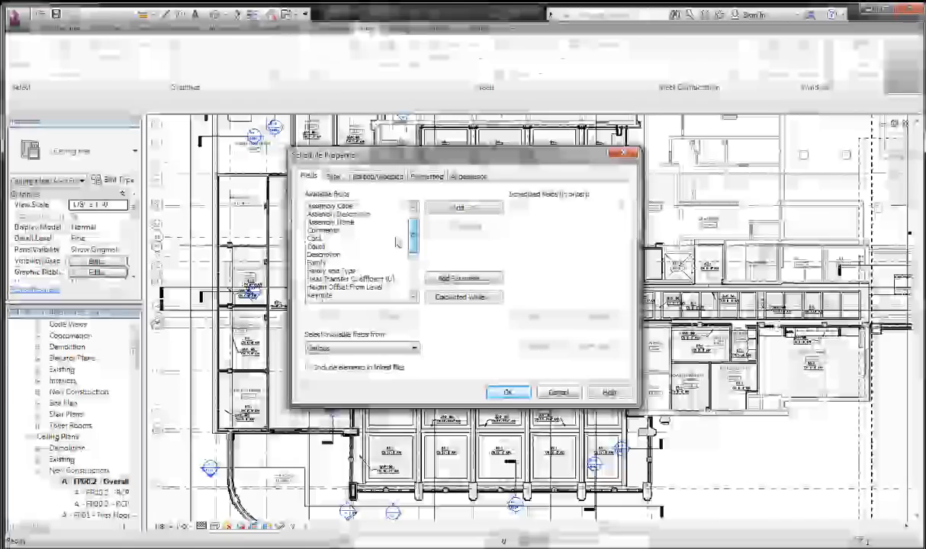
Add Height Offset From Level next to Family and Type in the schedule fields and confirm.
left_click(463, 208)
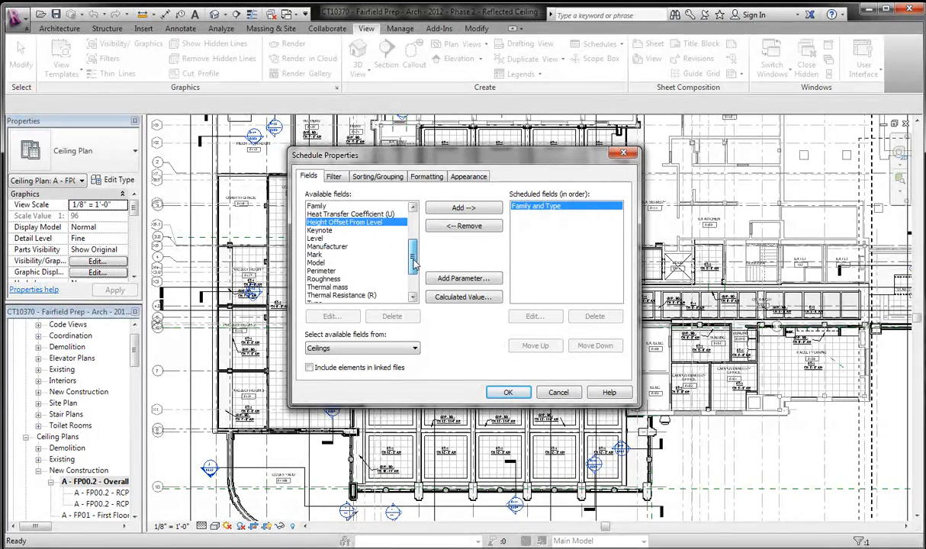
scroll("down", 3)
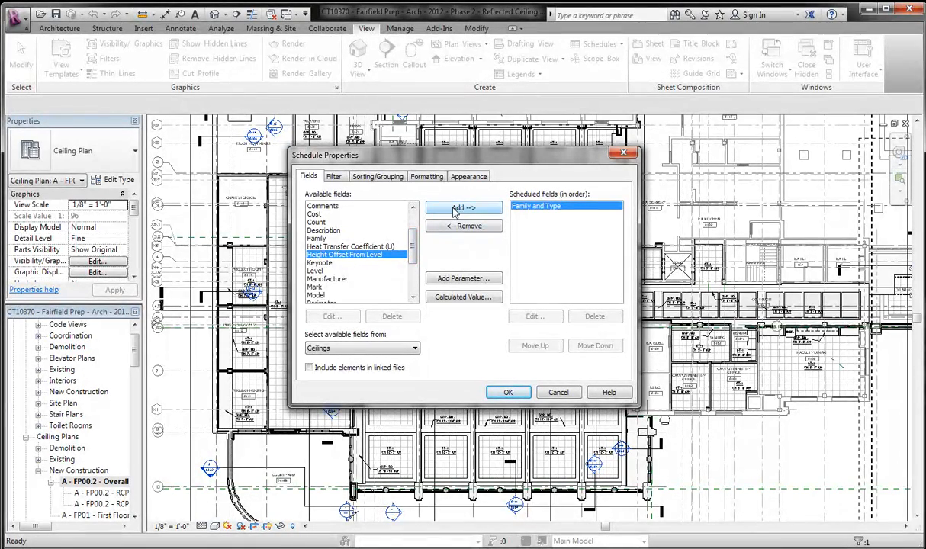
left_click(464, 208)
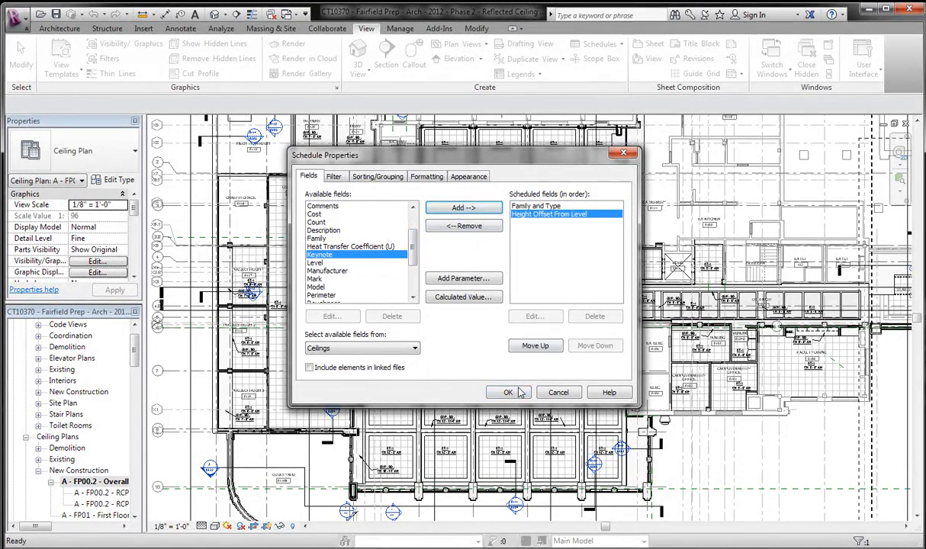
left_click(508, 392)
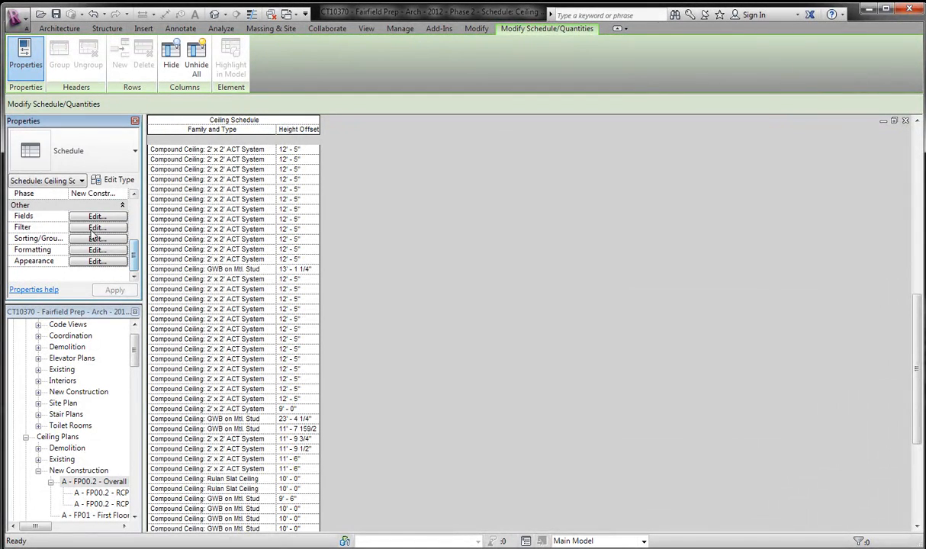
Sort by Height Offset From Level with blank lines between groups and Itemize every instance off.
left_click(98, 217)
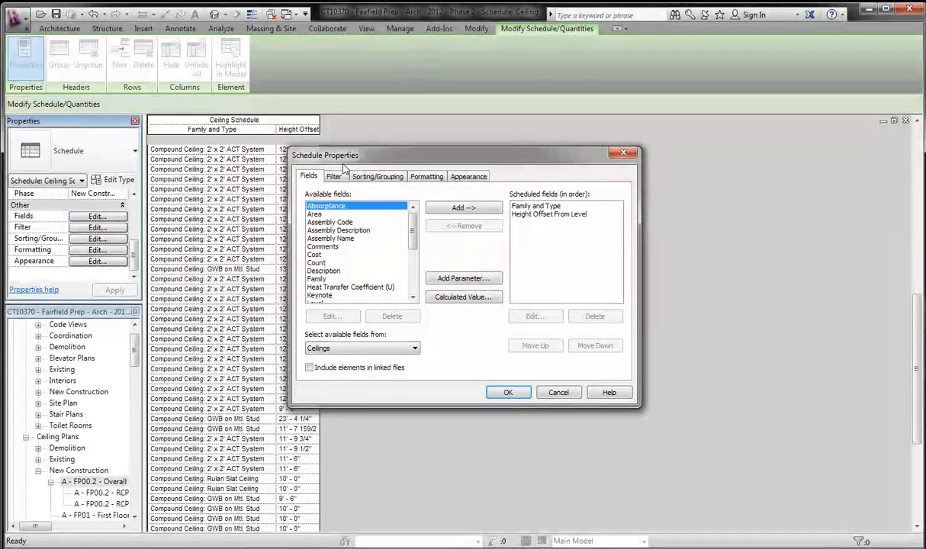
mouse_move(378, 177)
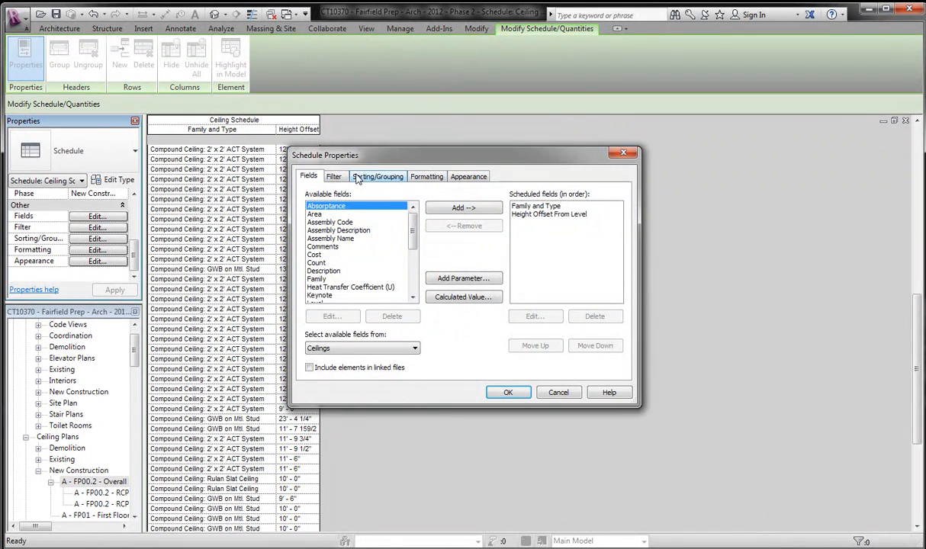
left_click(379, 177)
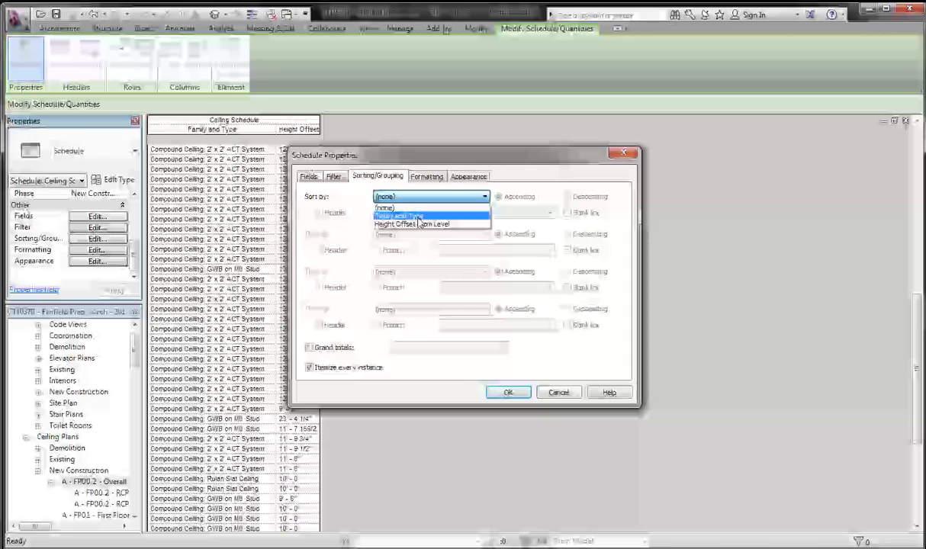
left_click(412, 223)
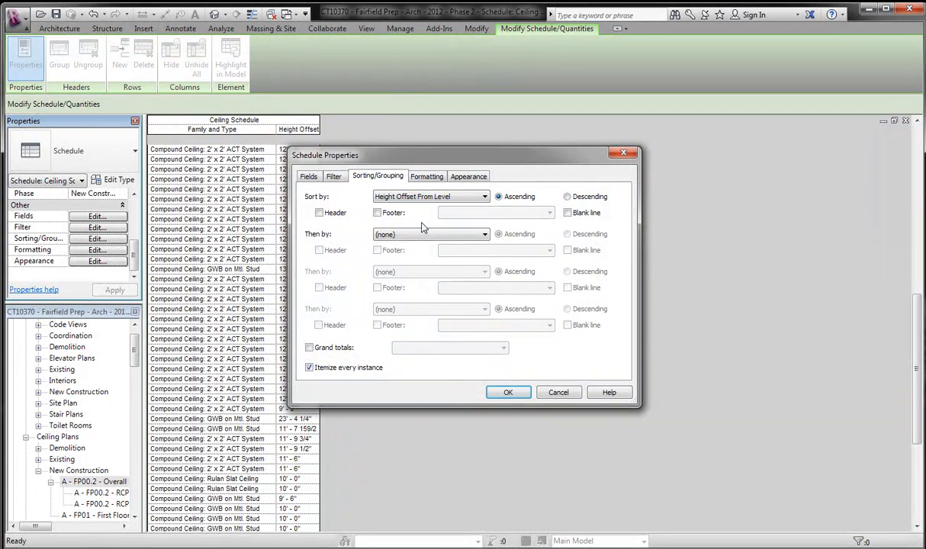
left_click(568, 212)
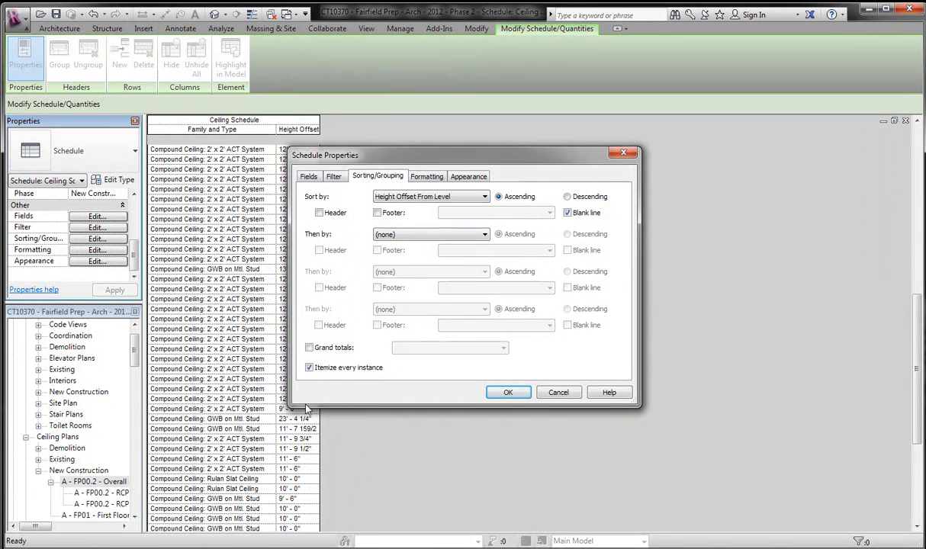
left_click(309, 366)
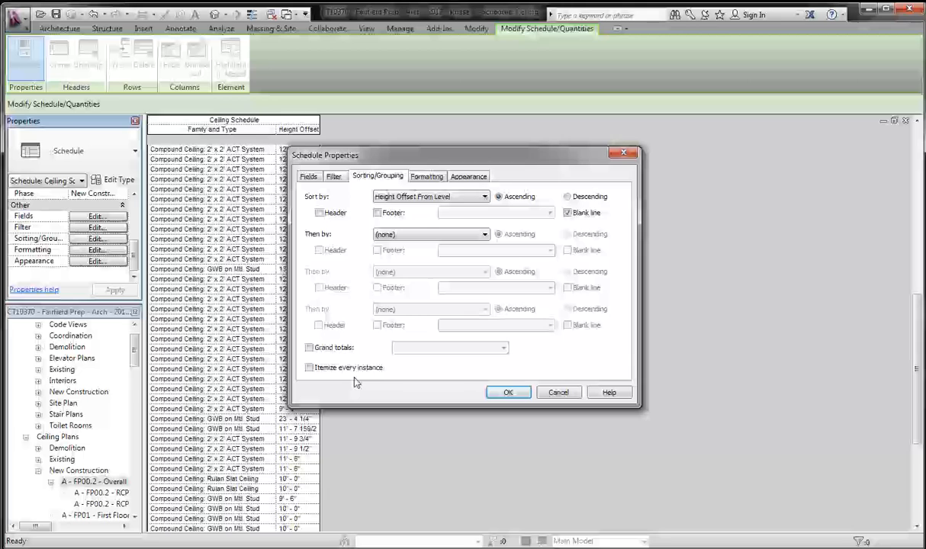
left_click(509, 392)
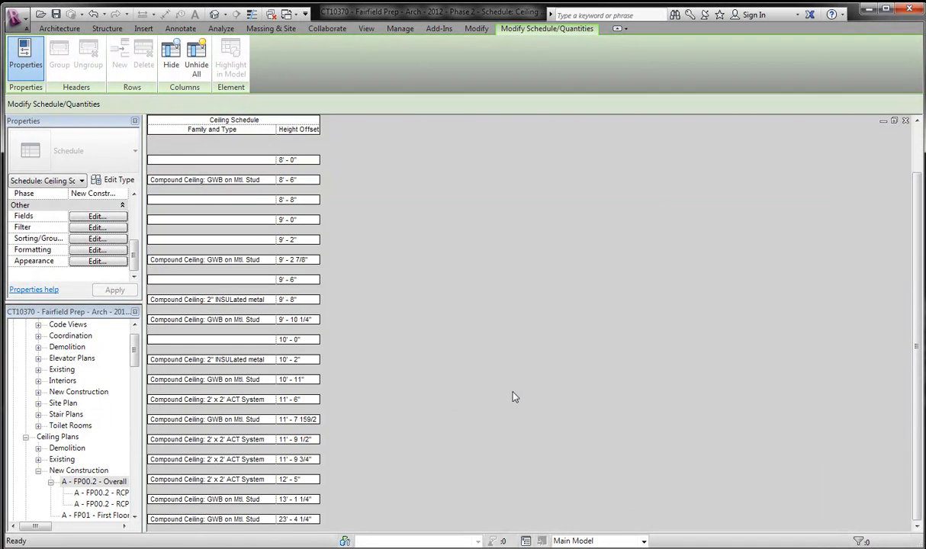
mouse_move(464, 399)
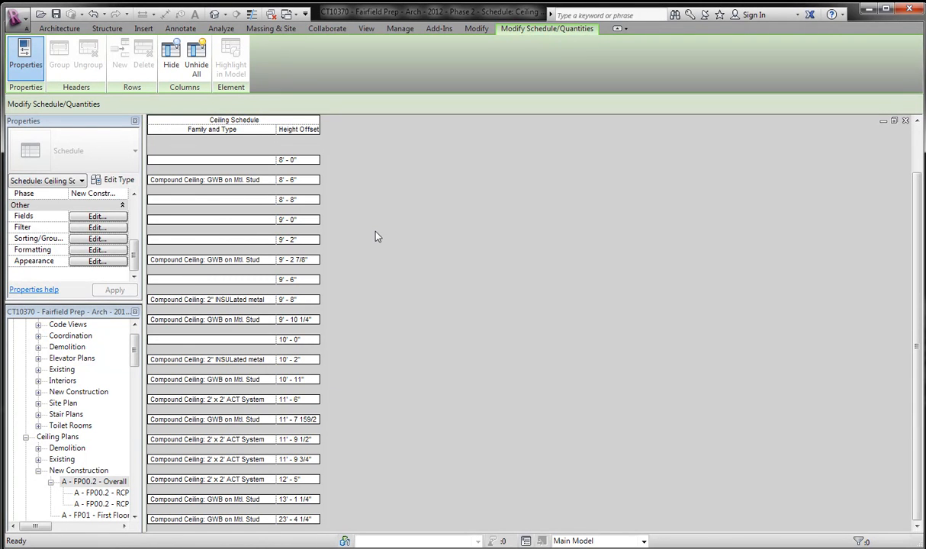
mouse_move(324, 225)
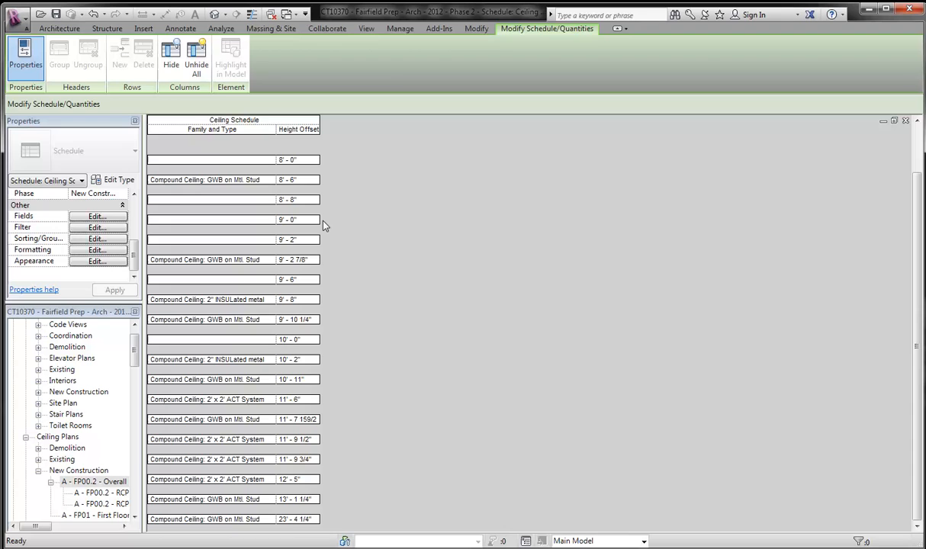
Reopen the Ceiling Schedule's field settings from the Properties palette.
left_click(98, 216)
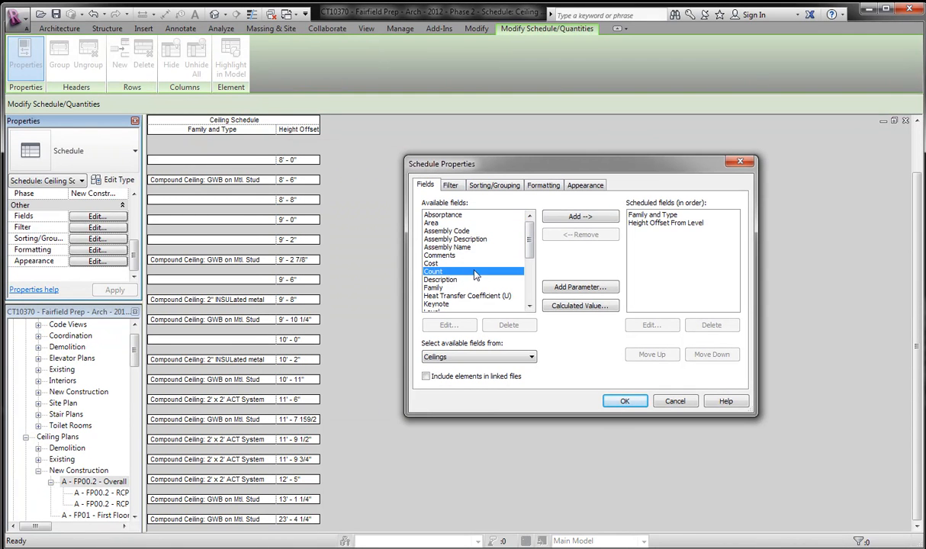
Add the Count field so each height group shows its number of ceilings.
left_click(582, 217)
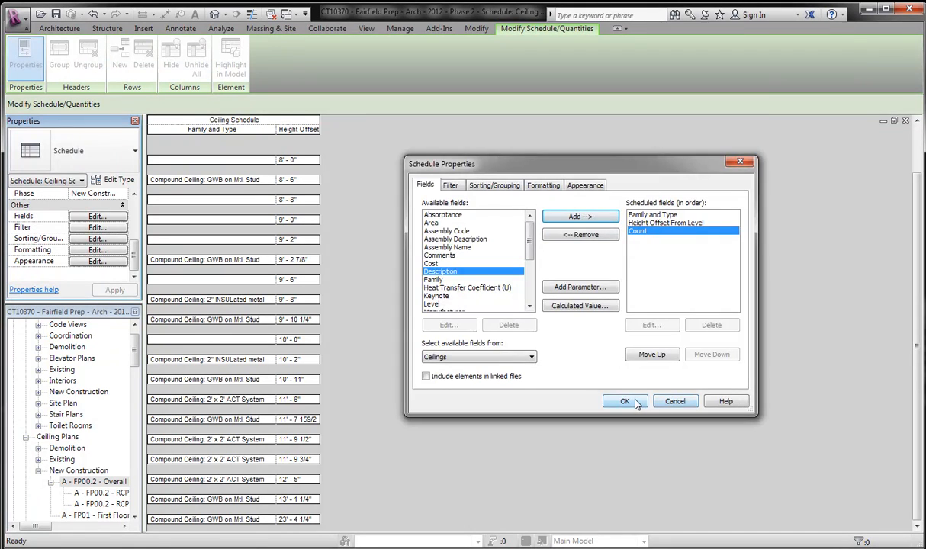
left_click(626, 401)
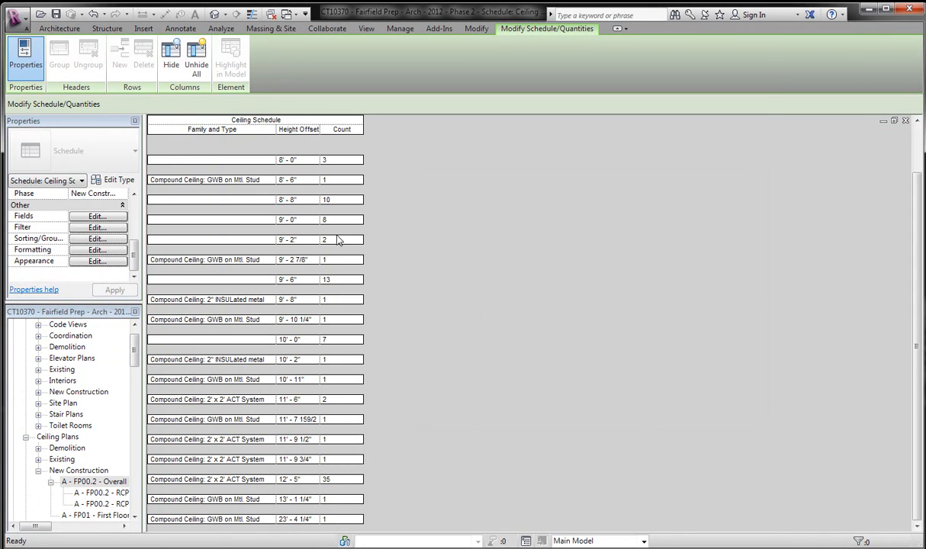